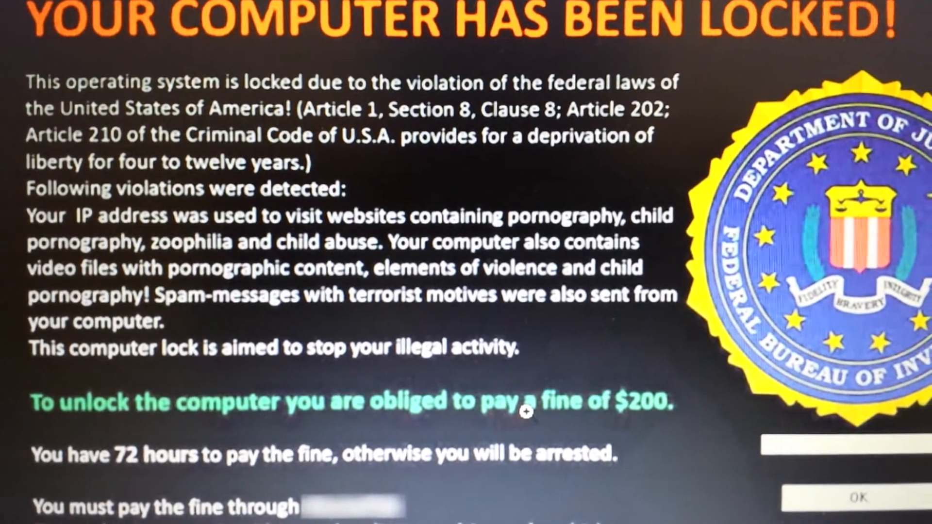
# - Select Safe Mode with Command Prompt in the Advanced Boot Options menu and boot into it
pyautogui.scroll(-3)
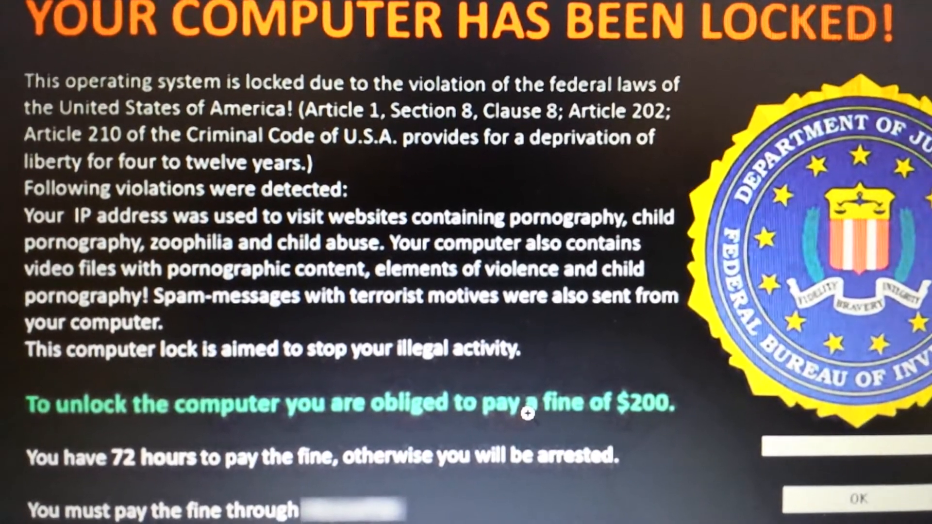
pyautogui.scroll(-3)
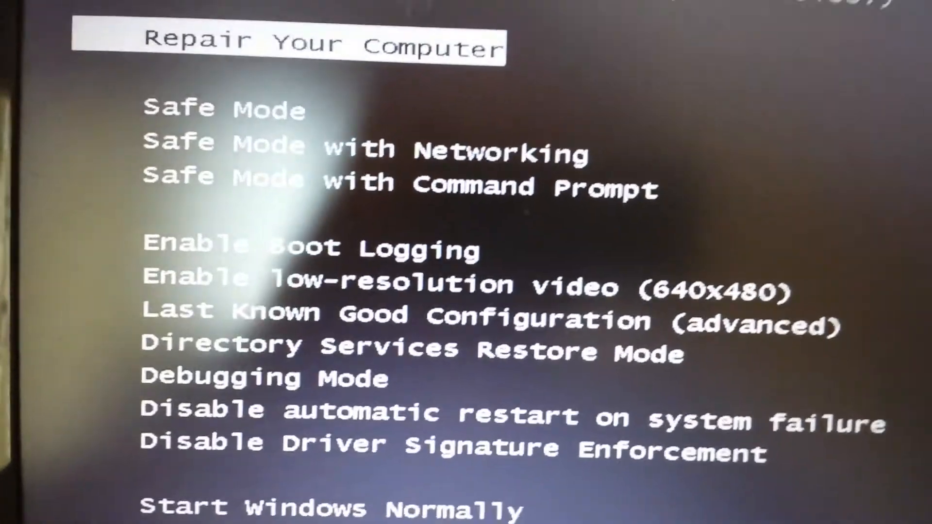
pyautogui.press('Down')
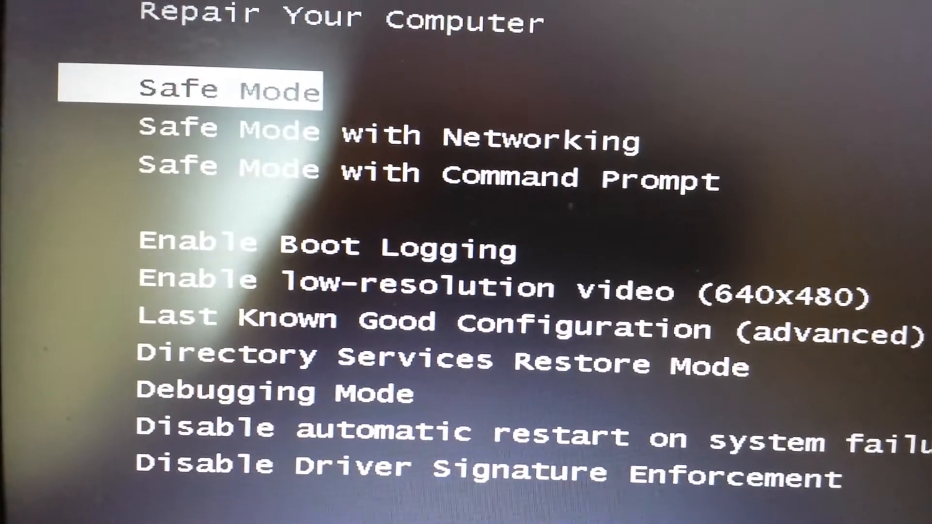
pyautogui.press('down')
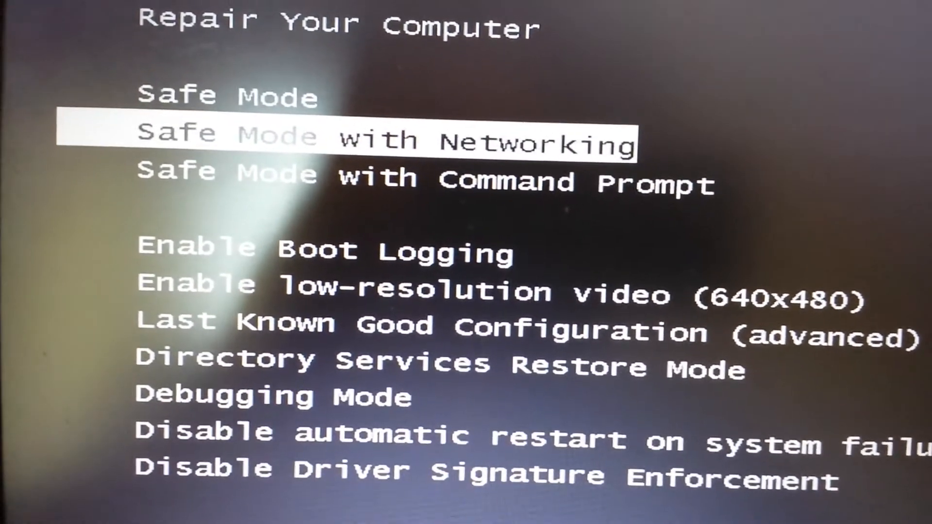
pyautogui.press('Down')
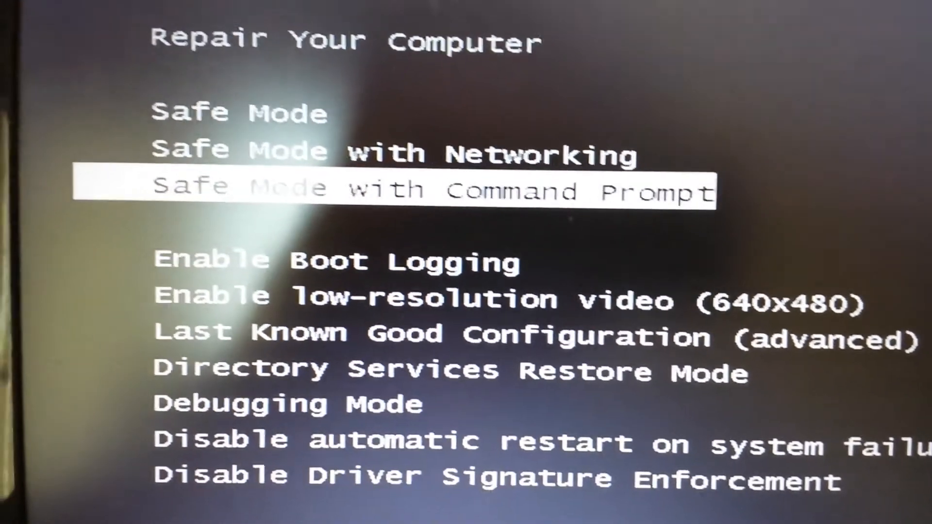
pyautogui.press('Return')
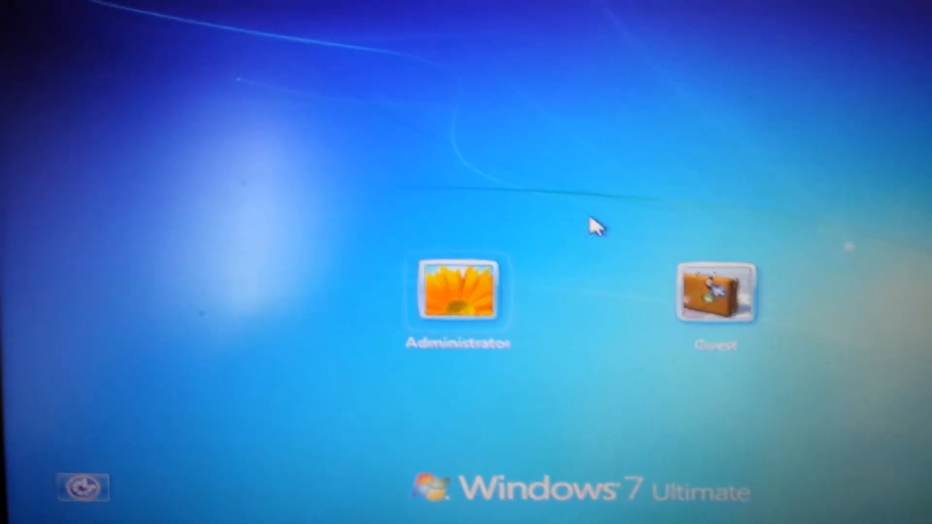
# - Select the Administrator account on the logon screen to reach its password prompt
pyautogui.click(458, 293)
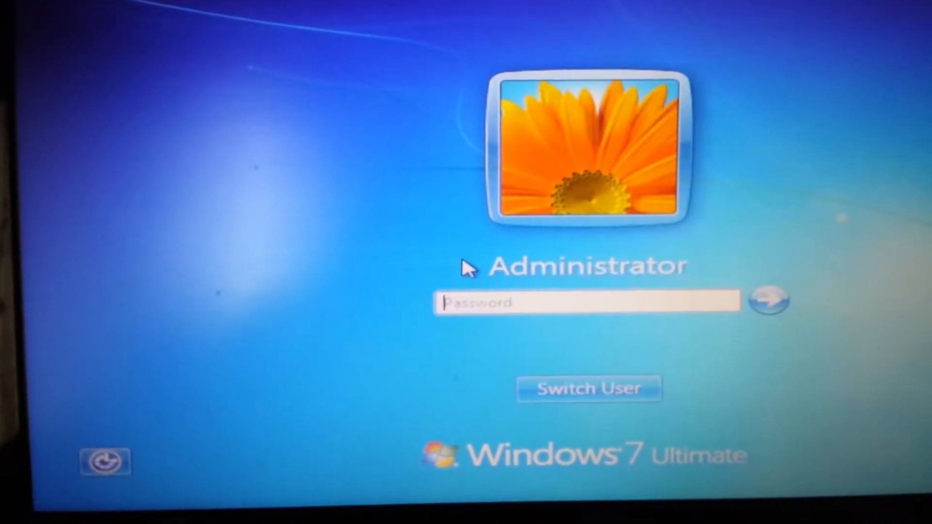